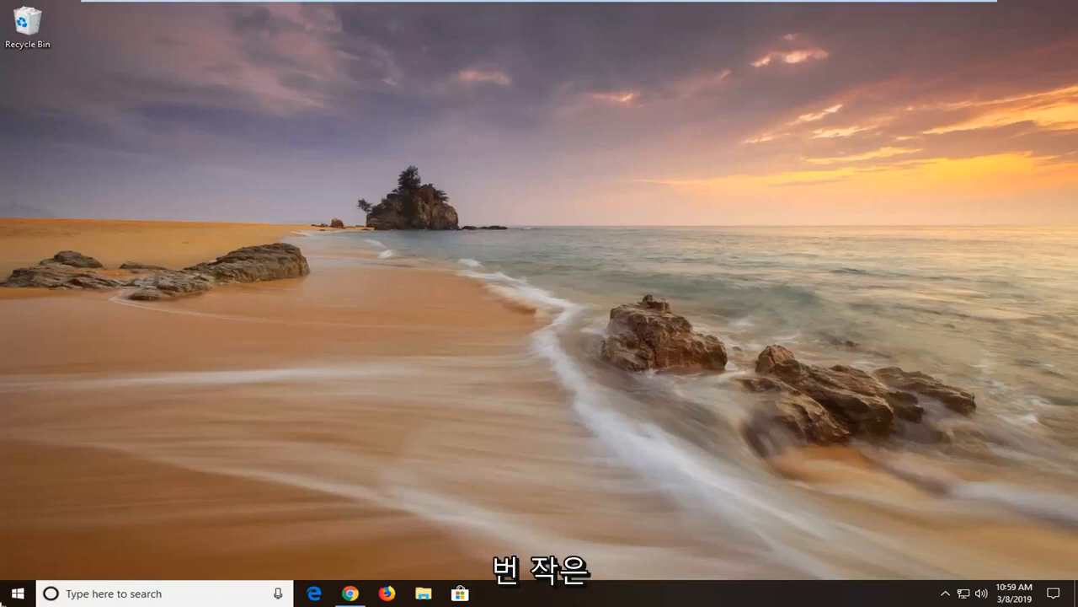
Step: Launch Windows Settings from the Start menu gear icon
{"action": "left_click", "coordinate": [17, 593]}
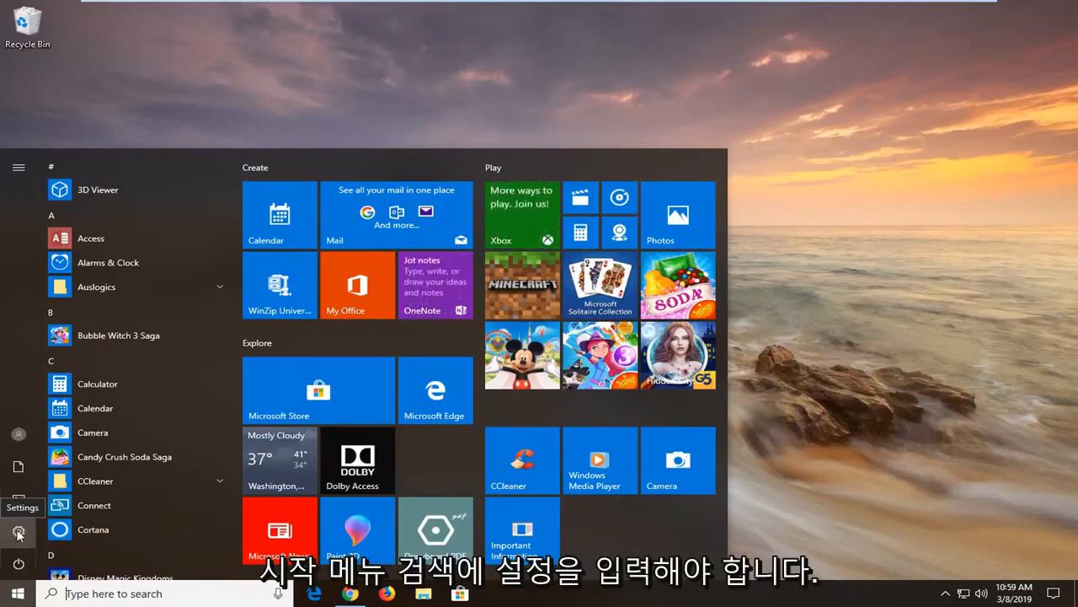
{"action": "left_click", "coordinate": [19, 533]}
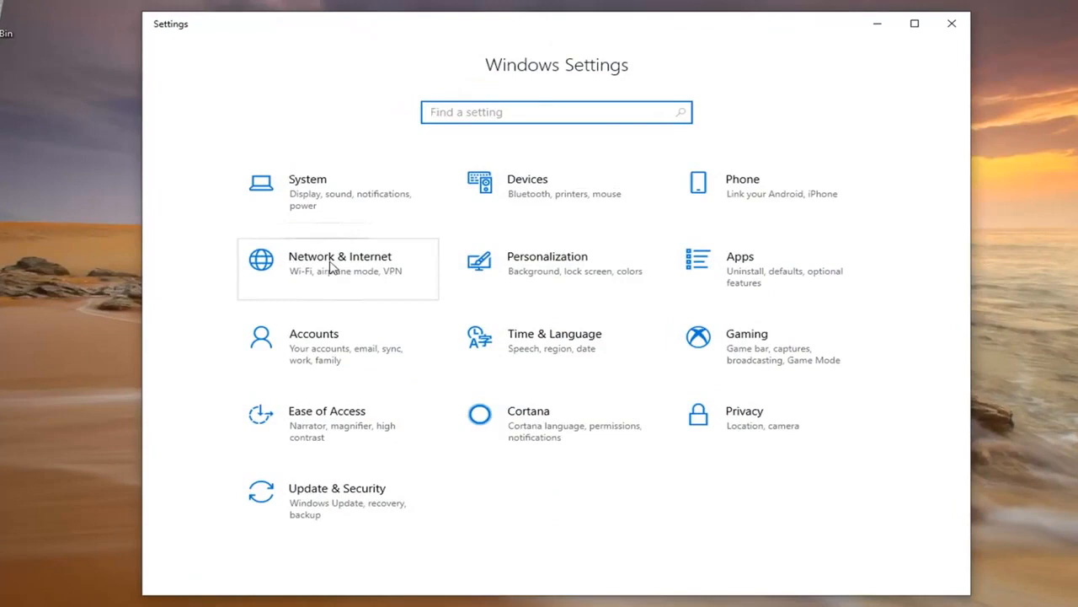
Step: Go from Network & Internet's Ethernet page to the adapter list showing Ethernet0
{"action": "left_click", "coordinate": [339, 263]}
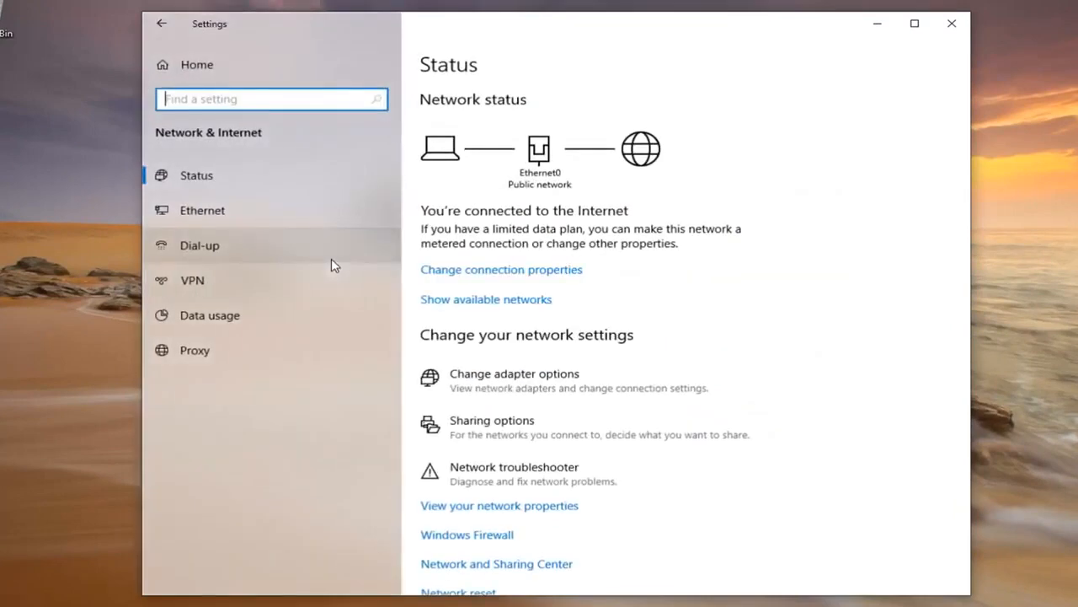
{"action": "mouse_move", "coordinate": [691, 396]}
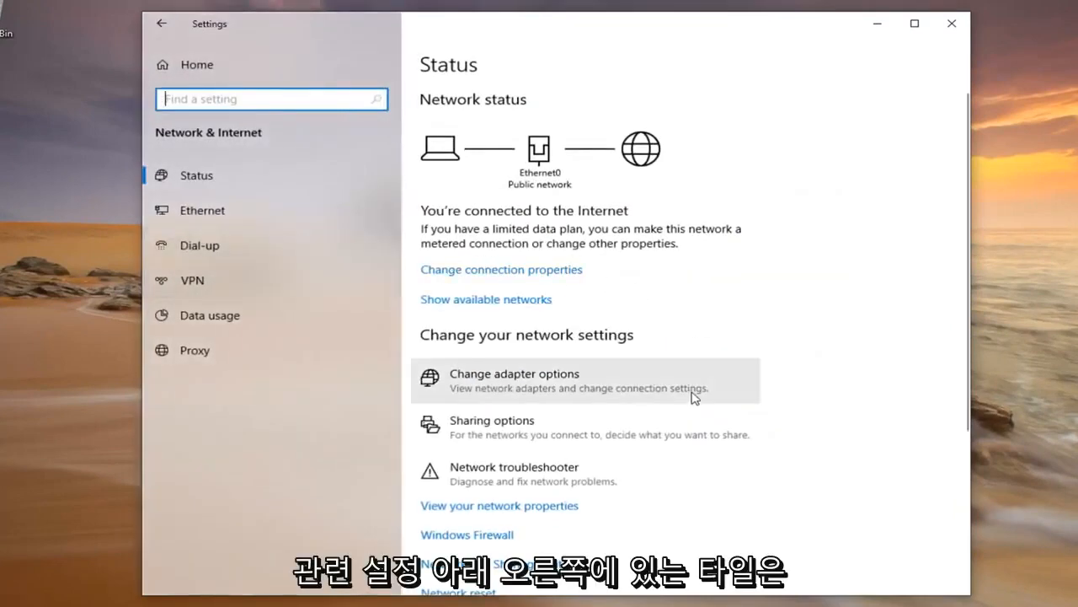
{"action": "scroll", "scroll_direction": "down", "scroll_amount": 3}
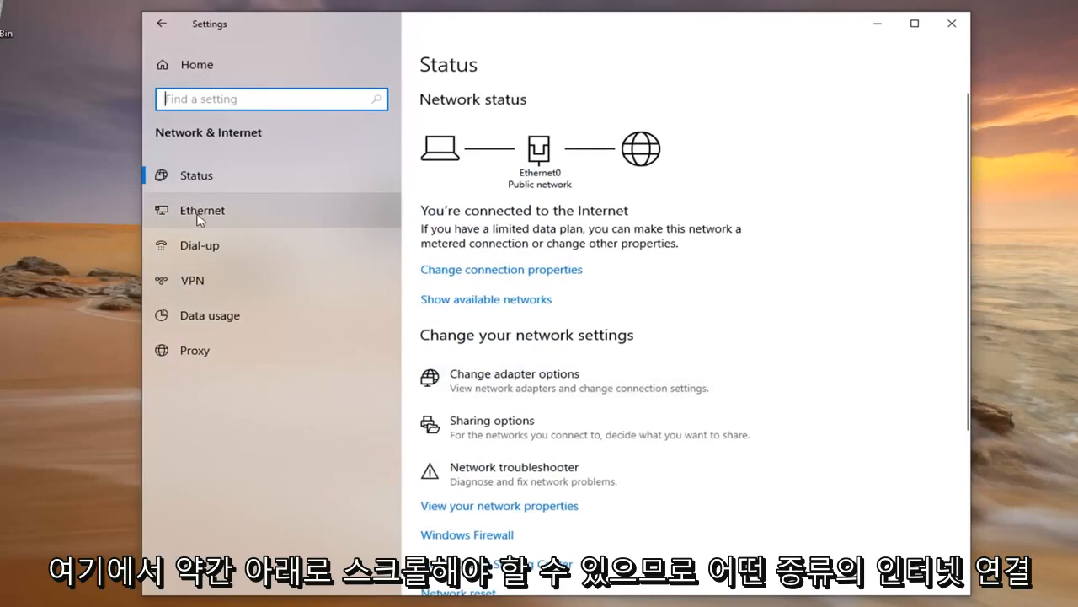
{"action": "mouse_move", "coordinate": [239, 210]}
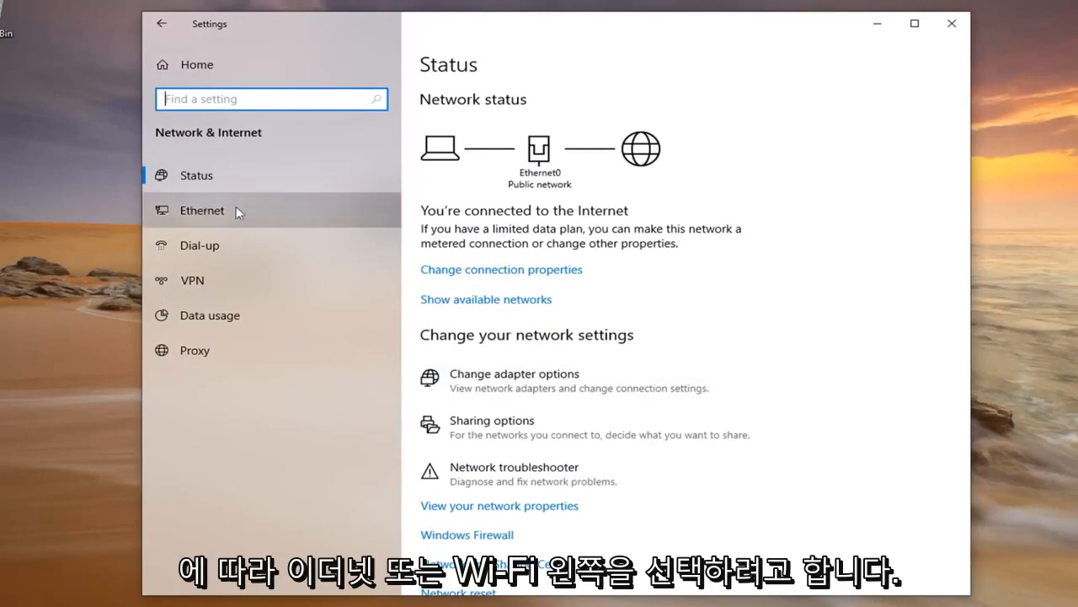
{"action": "left_click", "coordinate": [202, 209]}
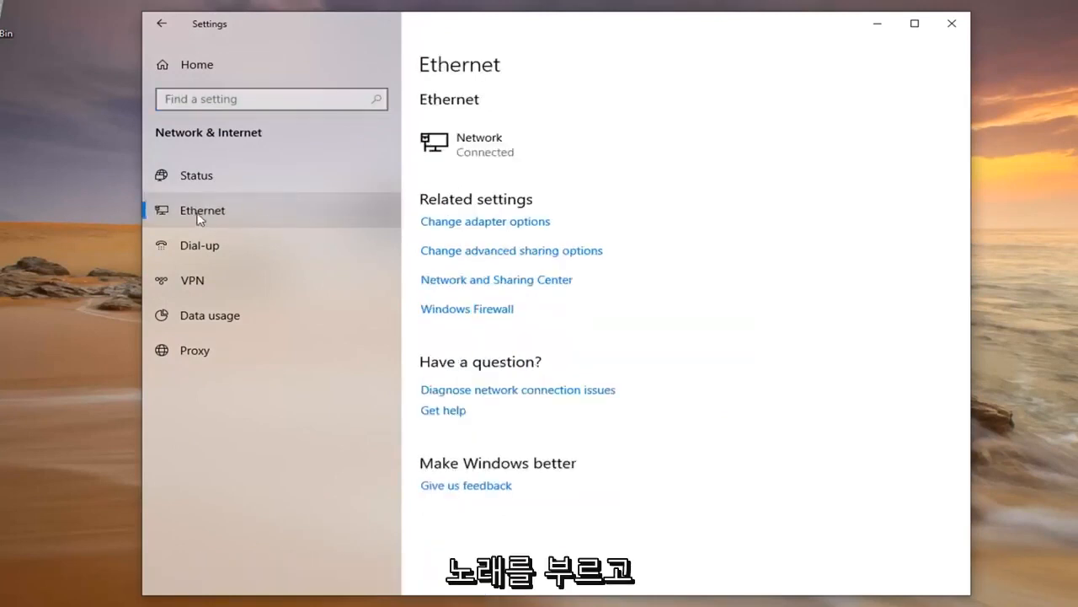
{"action": "mouse_move", "coordinate": [432, 212]}
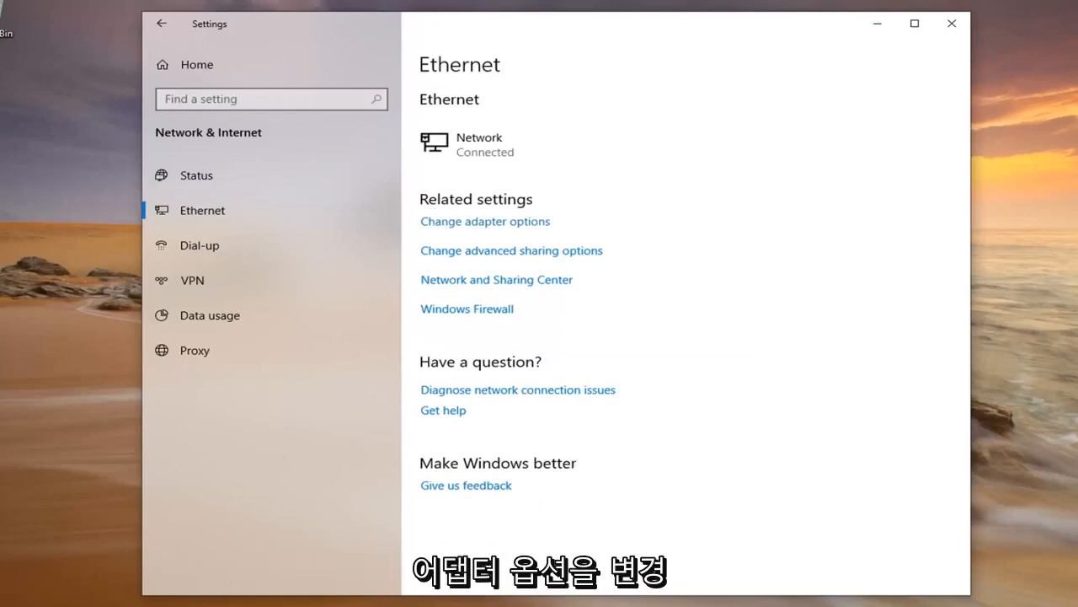
{"action": "left_click", "coordinate": [484, 220]}
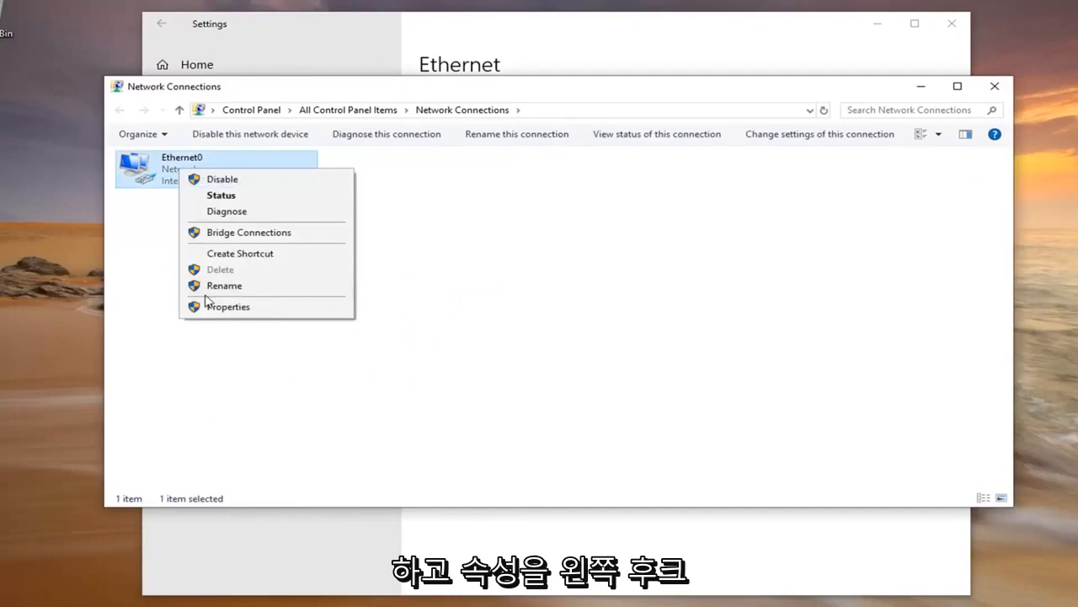
Step: Open TCP/IPv4 Properties from Ethernet0's connection properties
{"action": "left_click", "coordinate": [228, 306]}
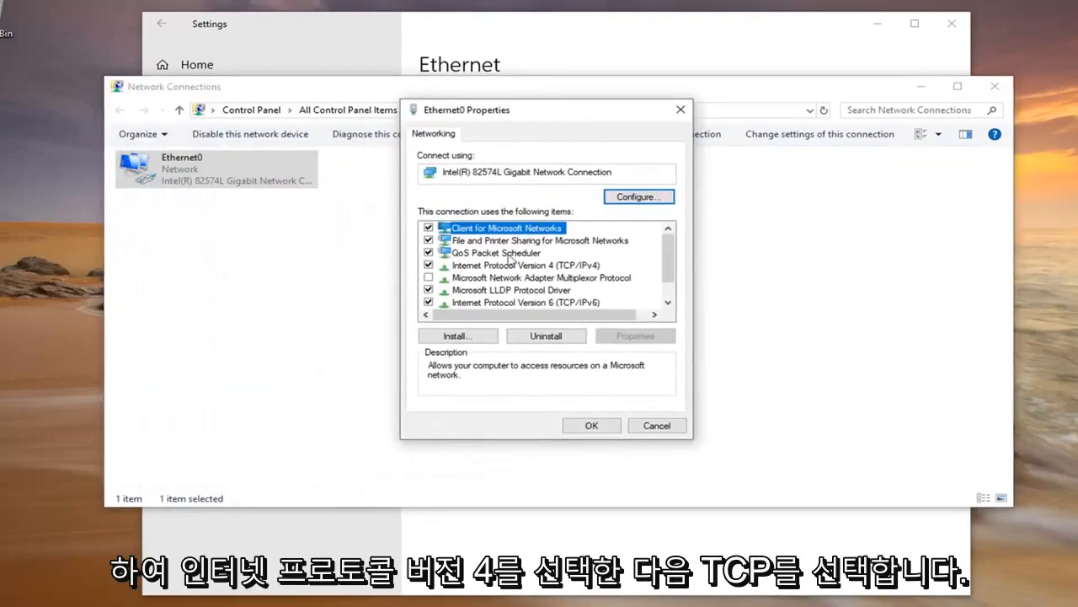
{"action": "left_click", "coordinate": [526, 264]}
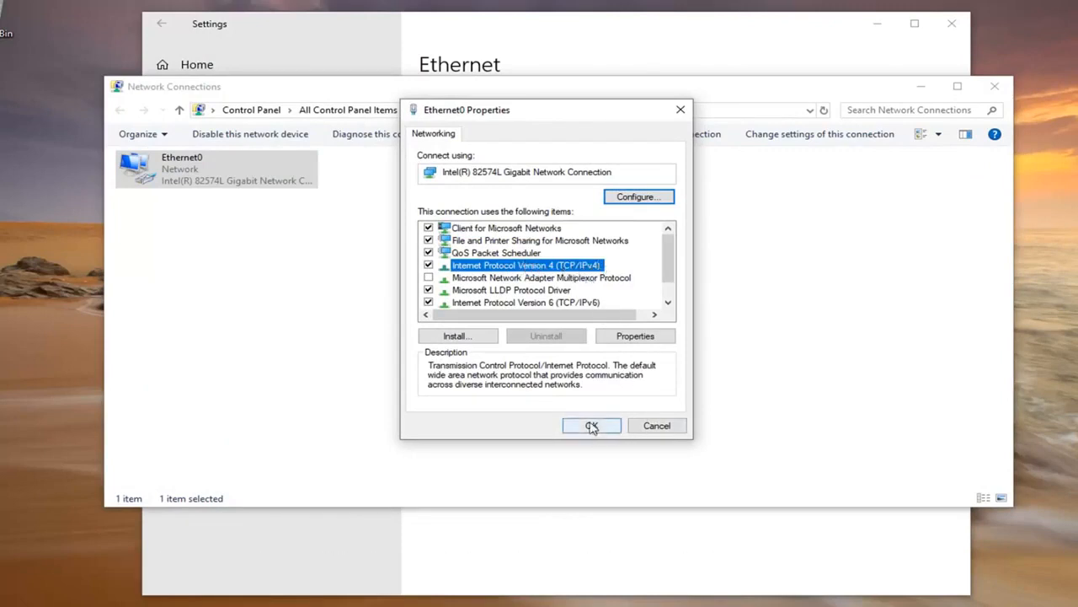
{"action": "left_click", "coordinate": [634, 335]}
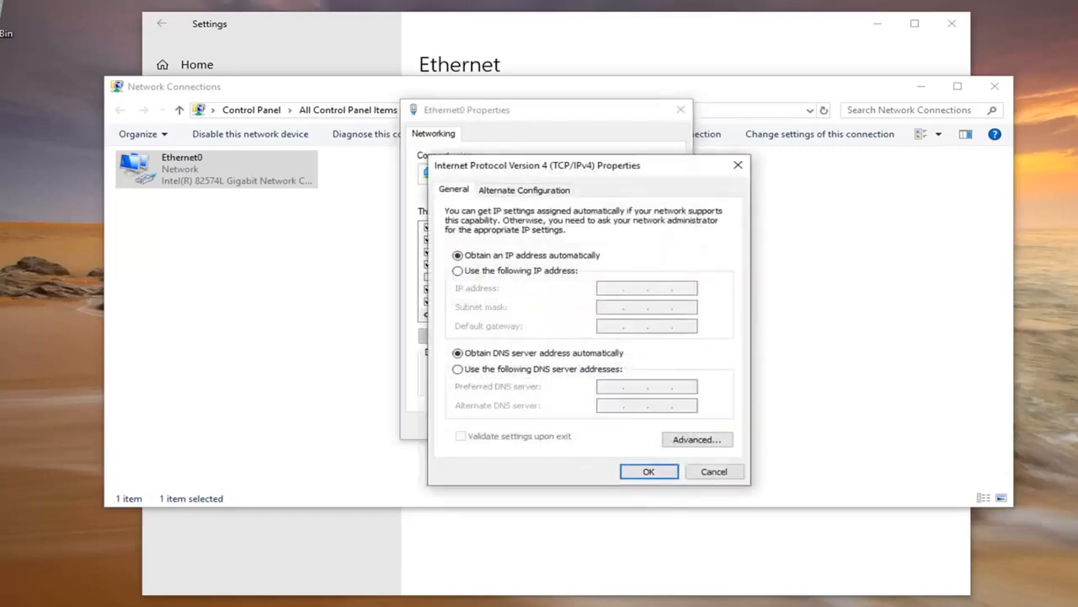
{"action": "mouse_move", "coordinate": [483, 283]}
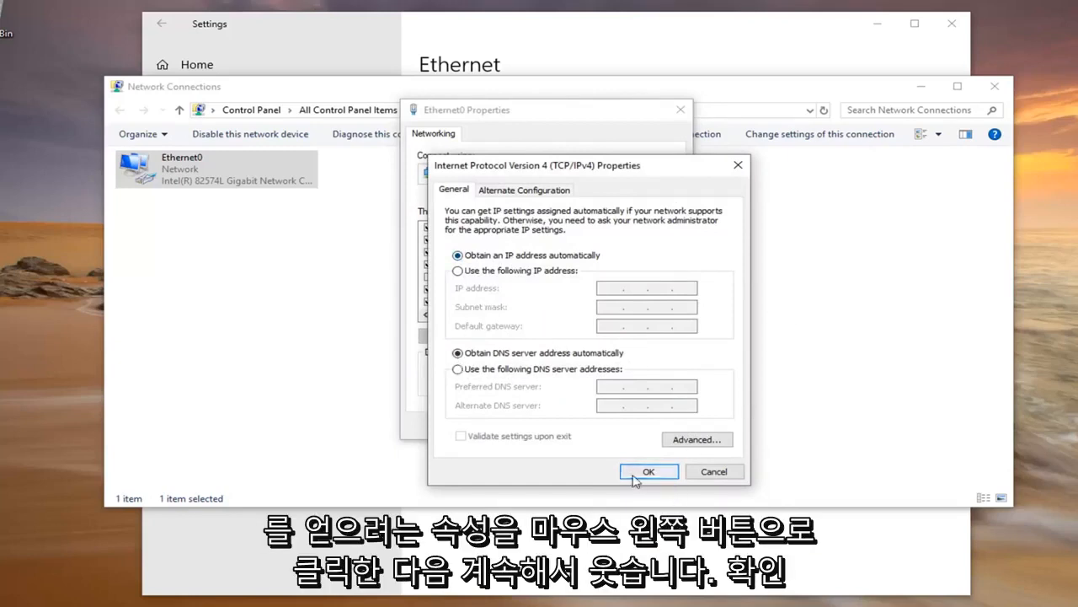
Step: Confirm automatic IP and DNS addresses with OK and close Network Connections
{"action": "left_click", "coordinate": [648, 471]}
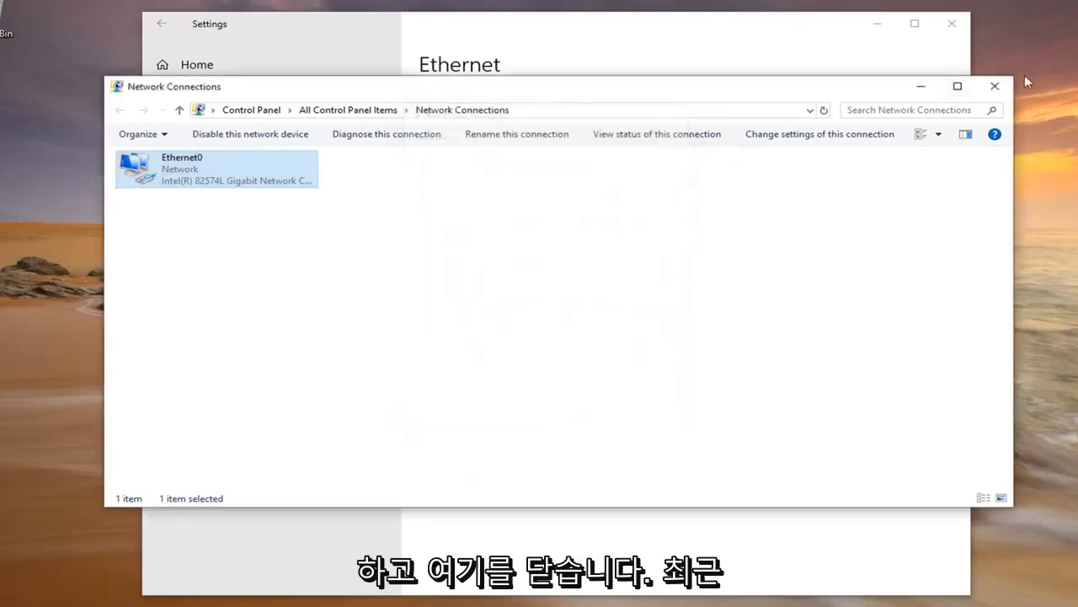
{"action": "left_click", "coordinate": [994, 86]}
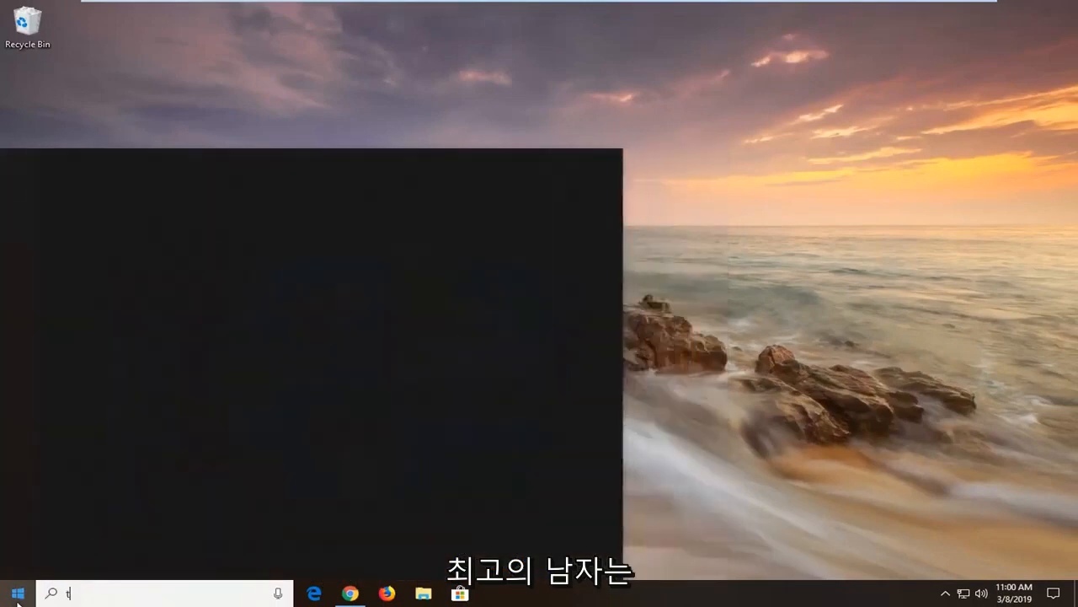
Step: Search 'troubleshoot' and open the Troubleshoot settings result
{"action": "type", "text": "troubleshoot"}
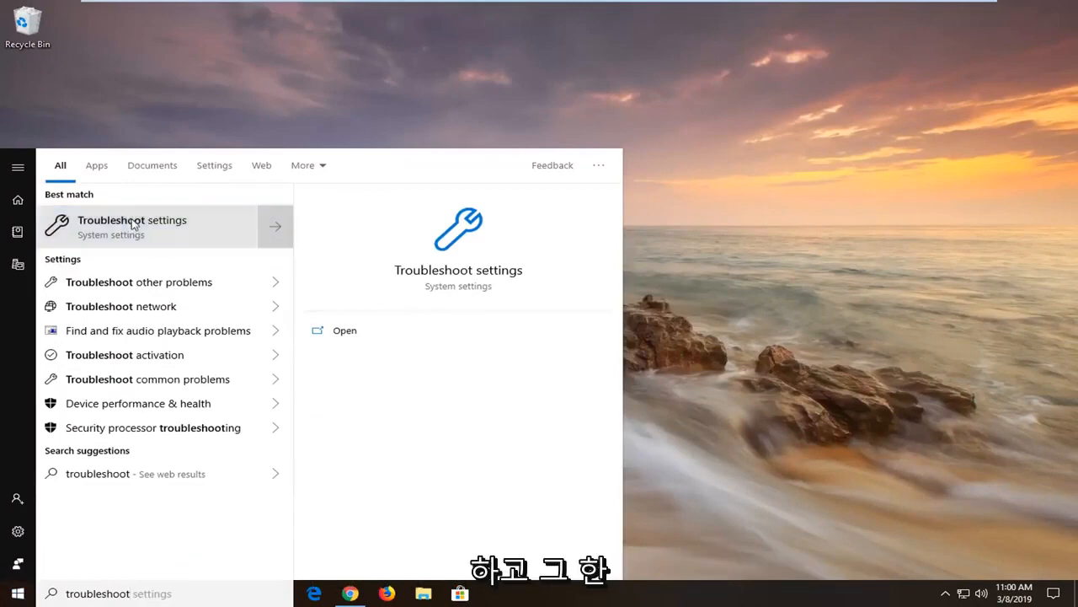
{"action": "left_click", "coordinate": [132, 225]}
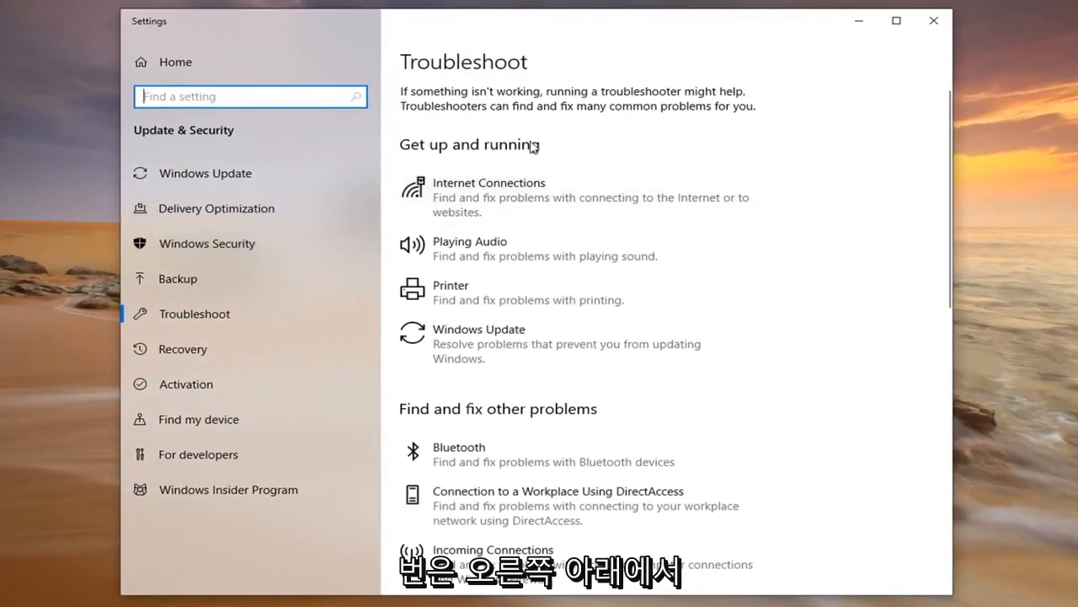
{"action": "mouse_move", "coordinate": [508, 362]}
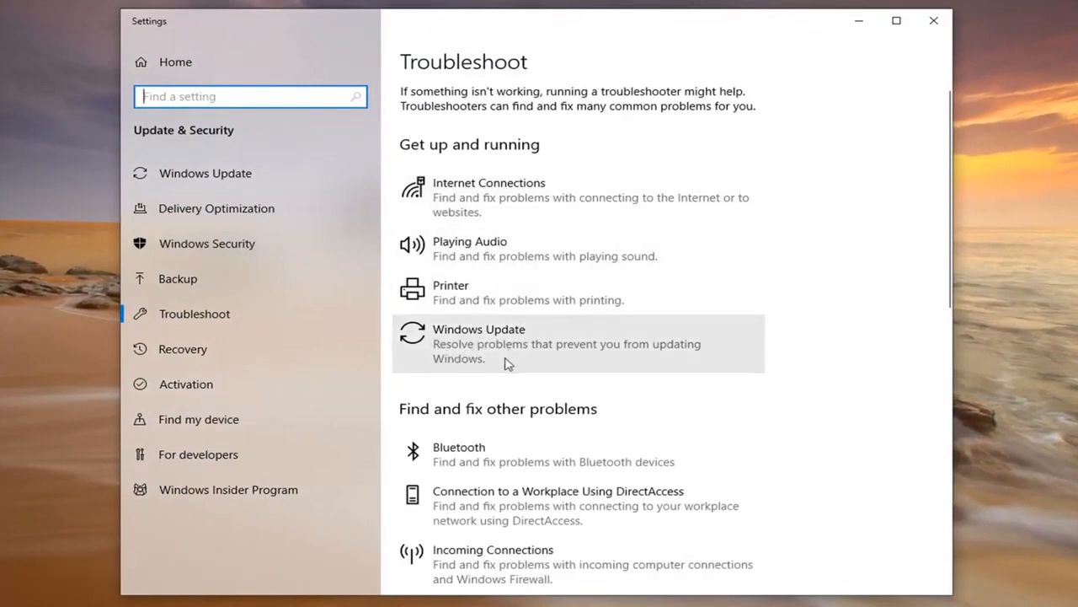
Step: Select Windows Update under Get up and running and run its troubleshooter
{"action": "left_click", "coordinate": [564, 344]}
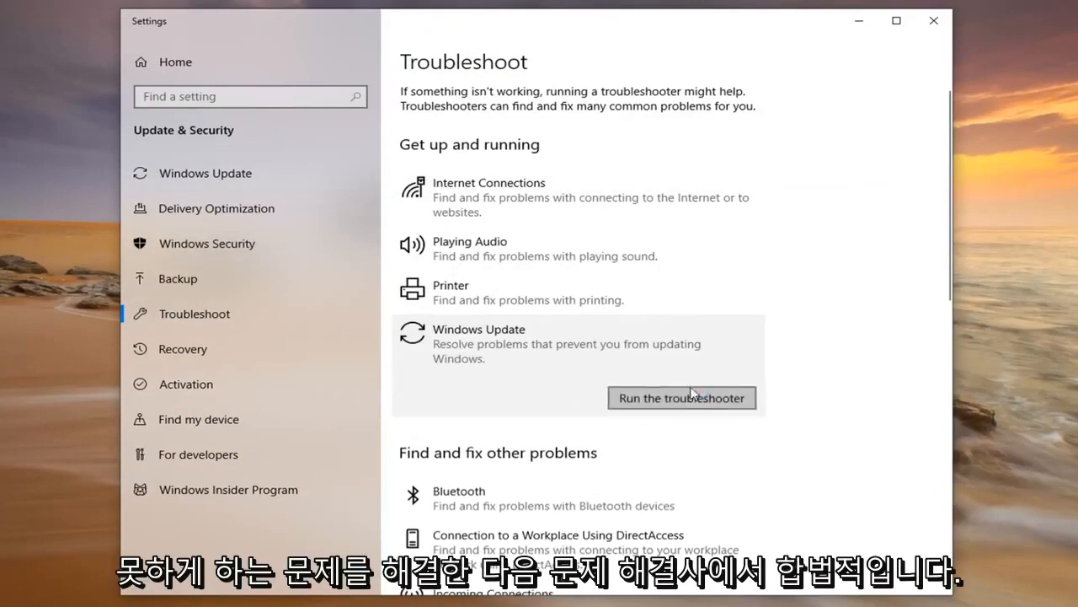
{"action": "left_click", "coordinate": [682, 397]}
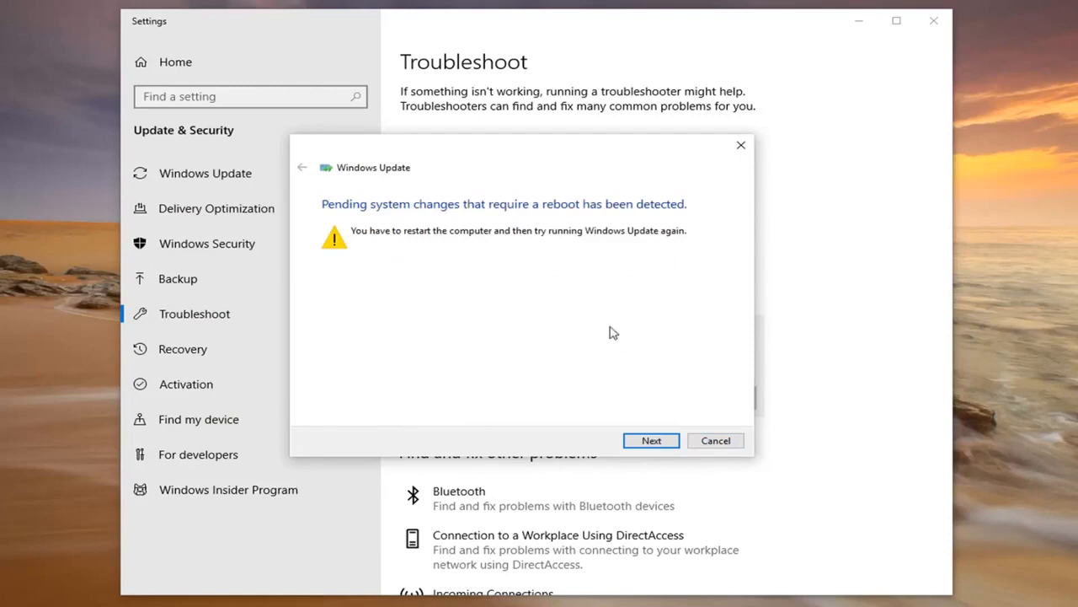
Step: Continue past the pending reboot warning and close the finished troubleshooter
{"action": "left_click", "coordinate": [650, 440]}
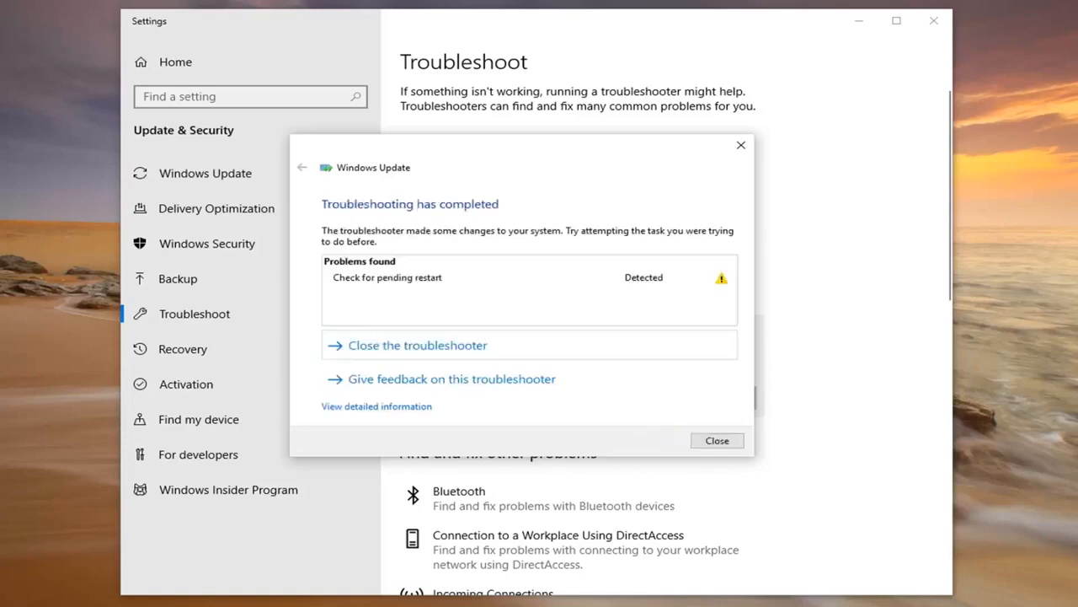
{"action": "mouse_move", "coordinate": [593, 330]}
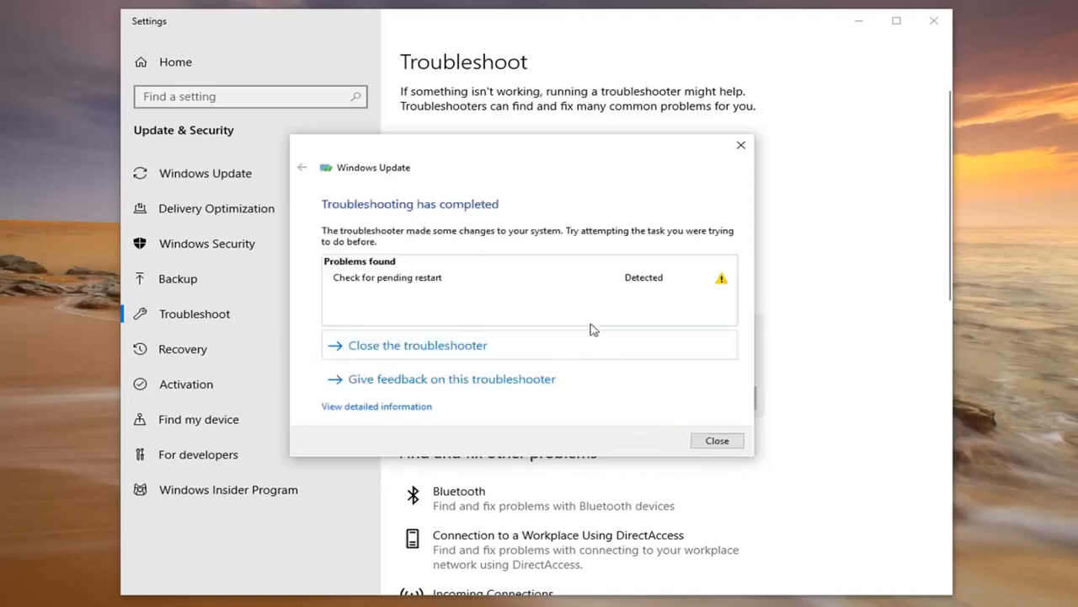
{"action": "left_click", "coordinate": [717, 440]}
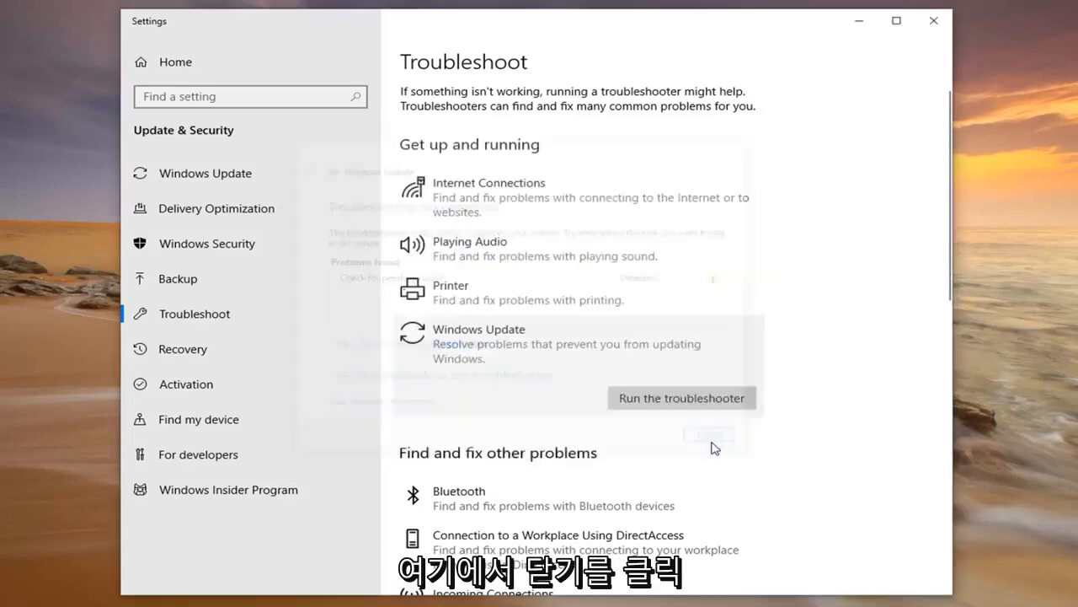